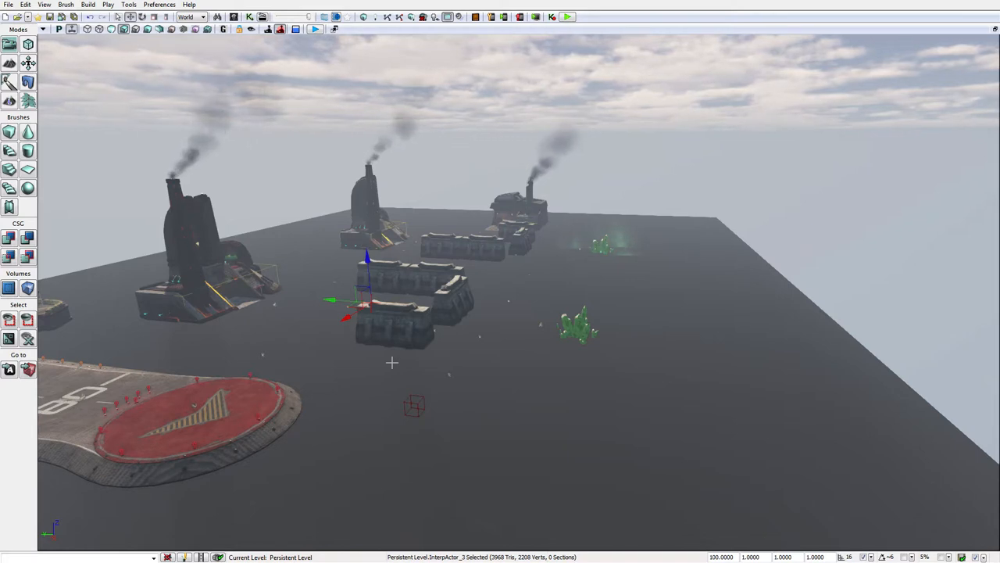
Shape a cylinder builder brush sized to surround the green Tiberium crystal cluster.
left_click(578, 328)
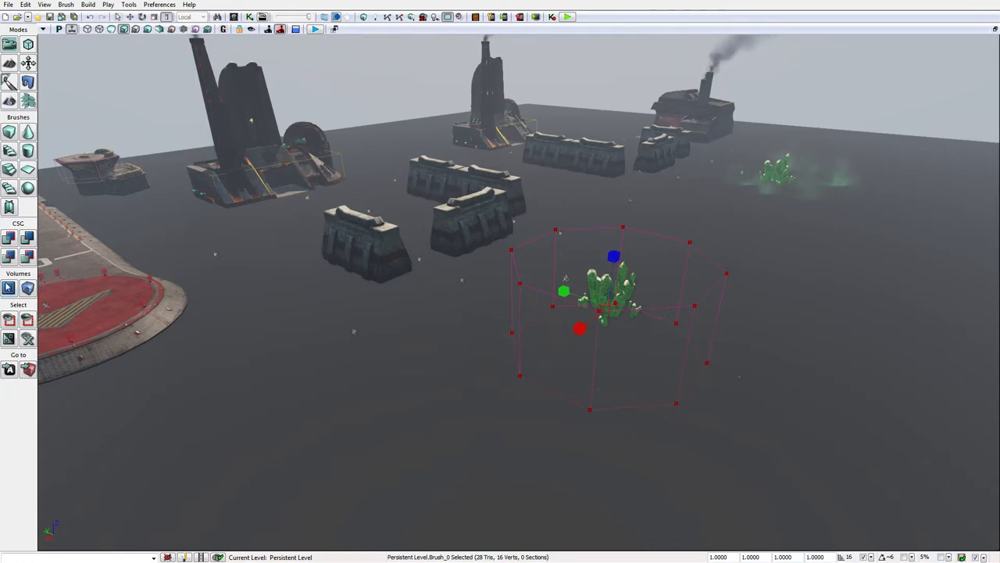
Create an Rx_Volume_Tiberium from the brush and move the builder brush clear of it.
left_click(10, 287)
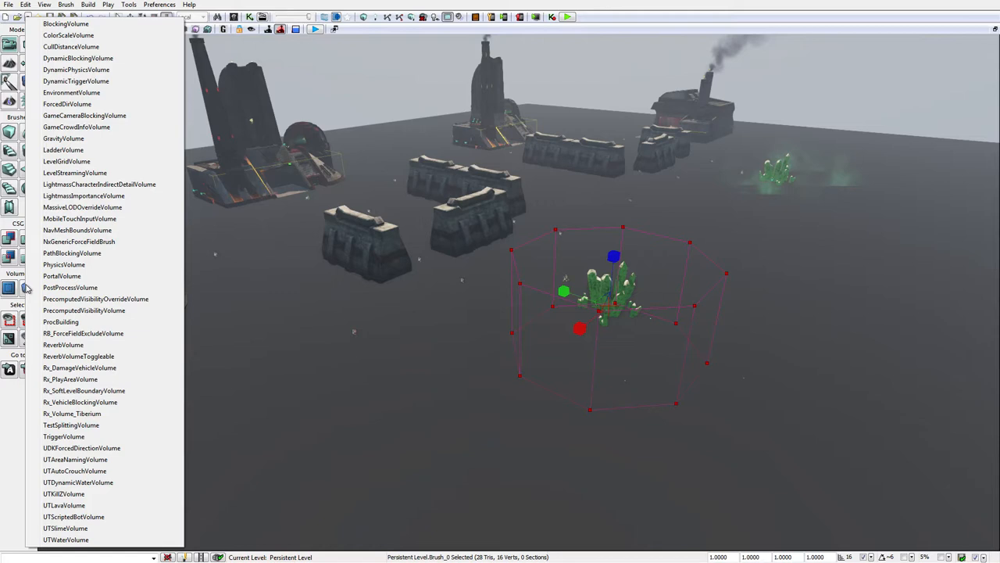
mouse_move(80, 402)
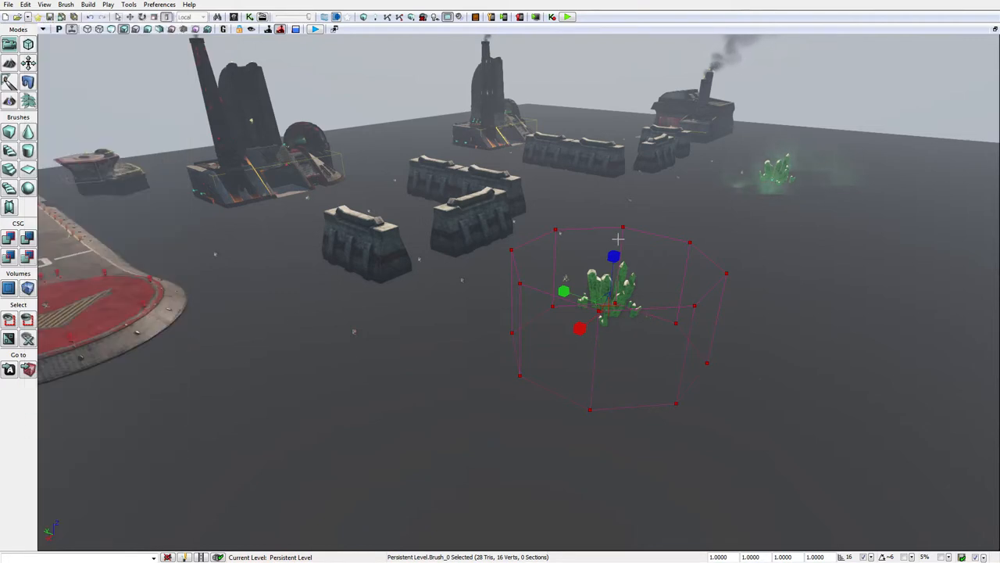
left_click_drag(612, 257, 597, 412)
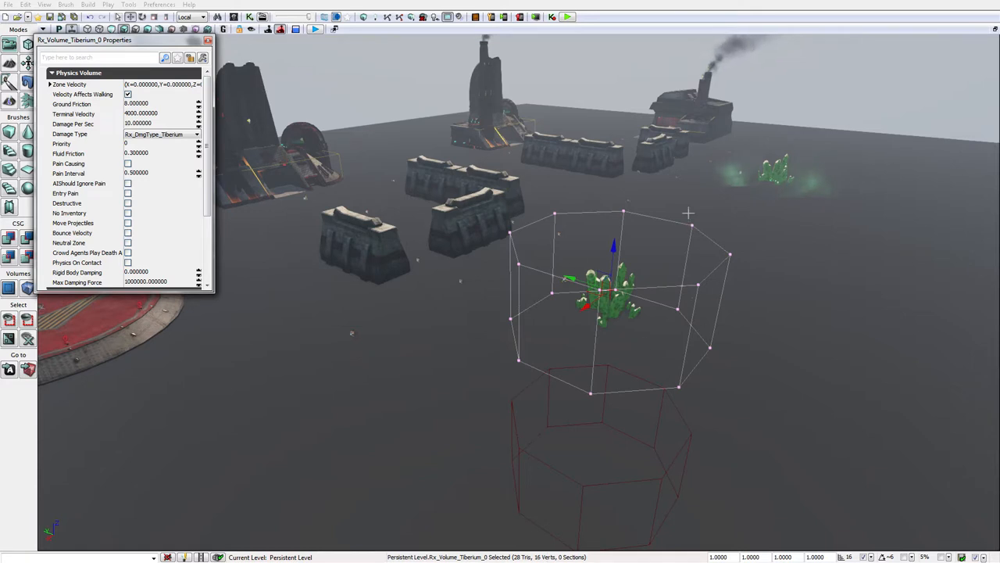
mouse_move(581, 344)
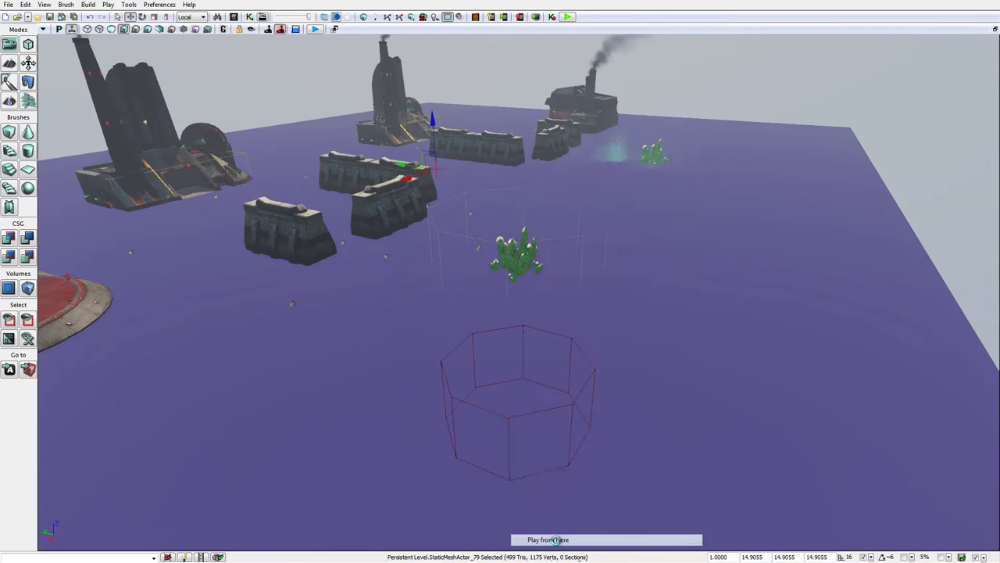
Run Play From Here, die standing in the Tiberium, and close the Editor Preview.
left_click(547, 539)
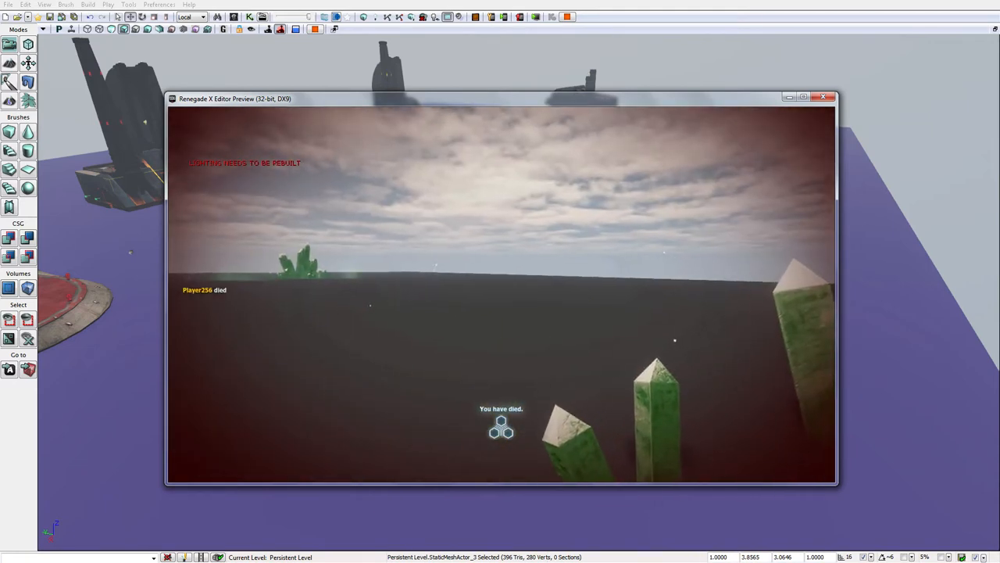
left_click(822, 97)
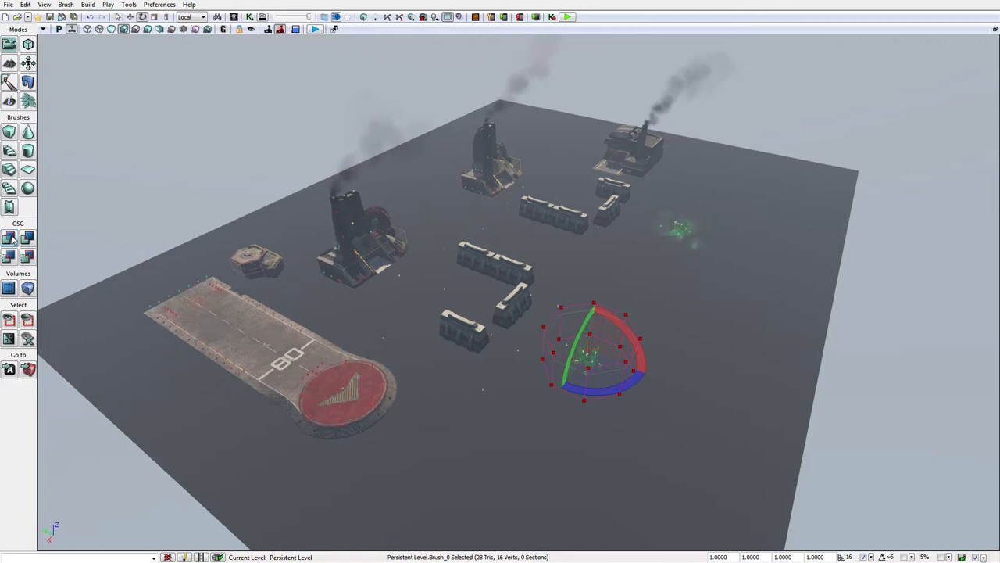
mouse_move(9, 237)
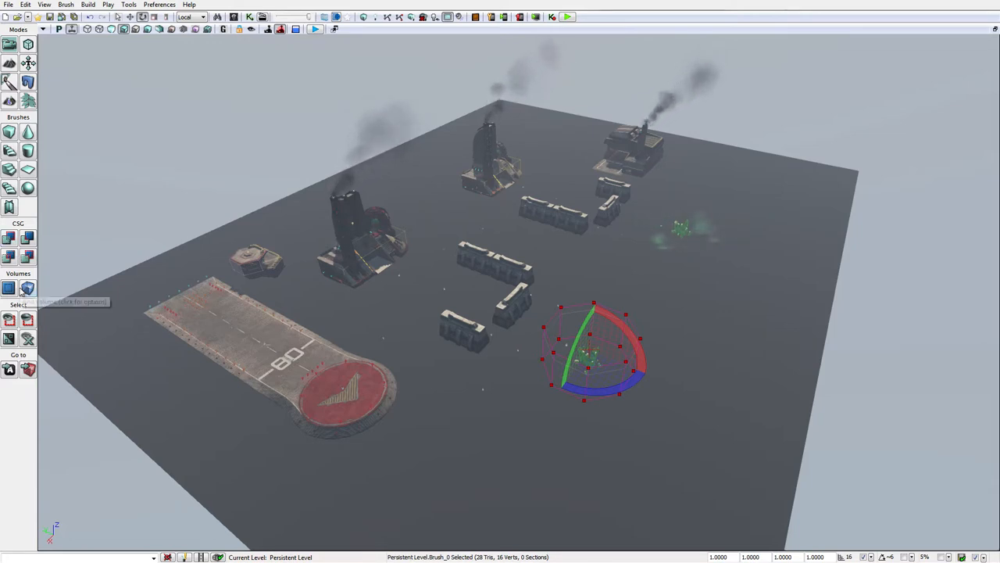
mouse_move(10, 287)
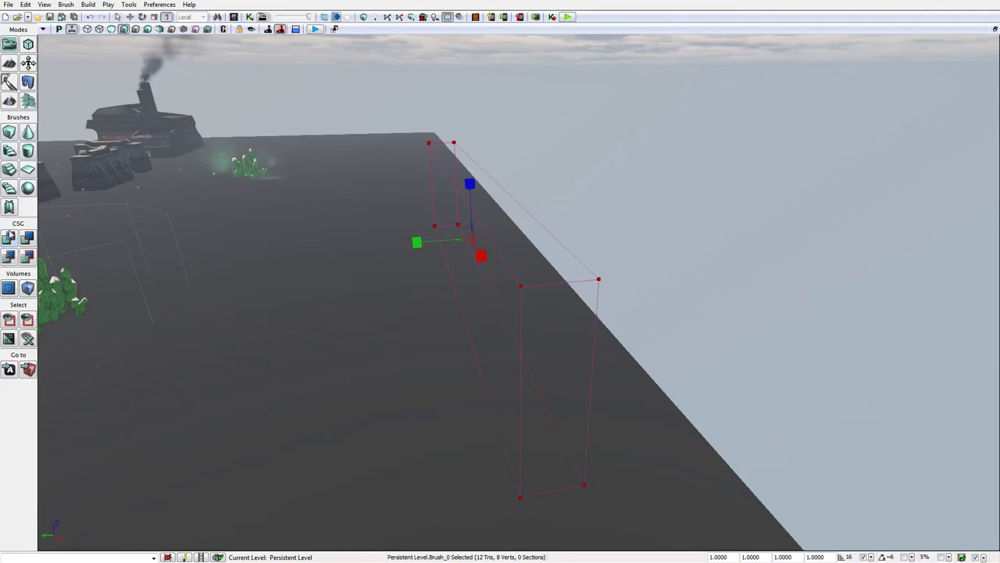
mouse_move(406, 322)
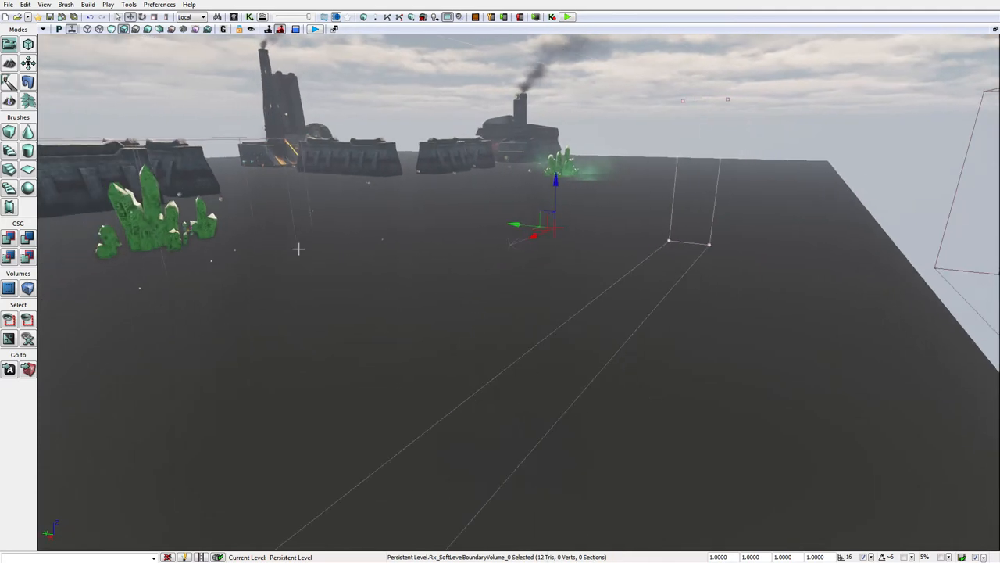
mouse_move(488, 225)
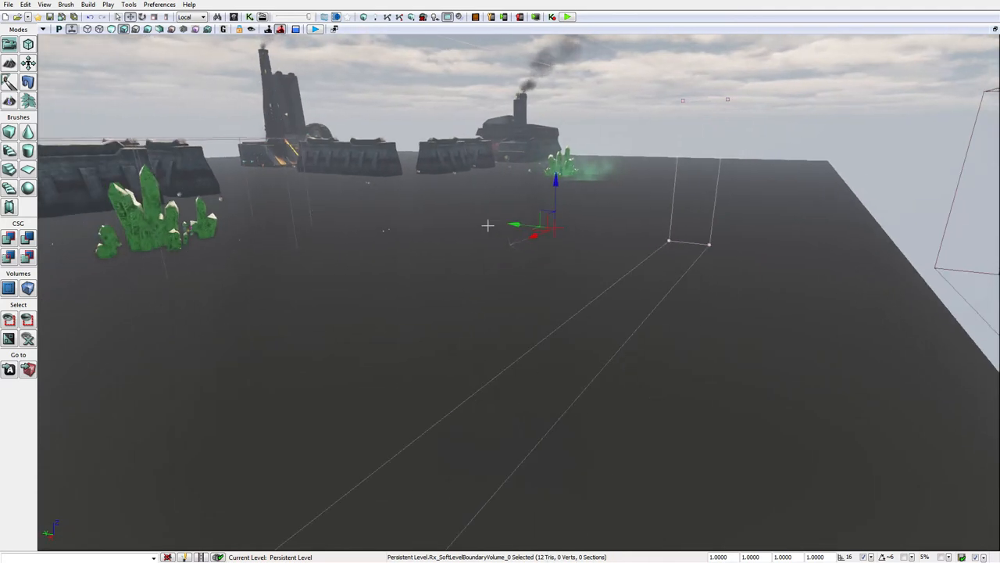
mouse_move(469, 263)
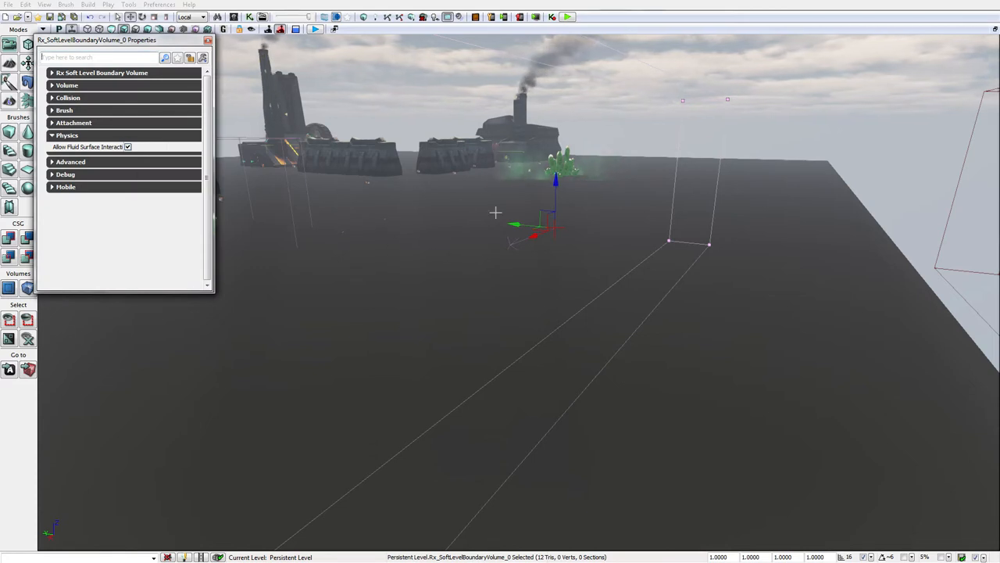
Expand the boundary volume's settings, including arrow rotation (90) and arrow colour components.
left_click(52, 71)
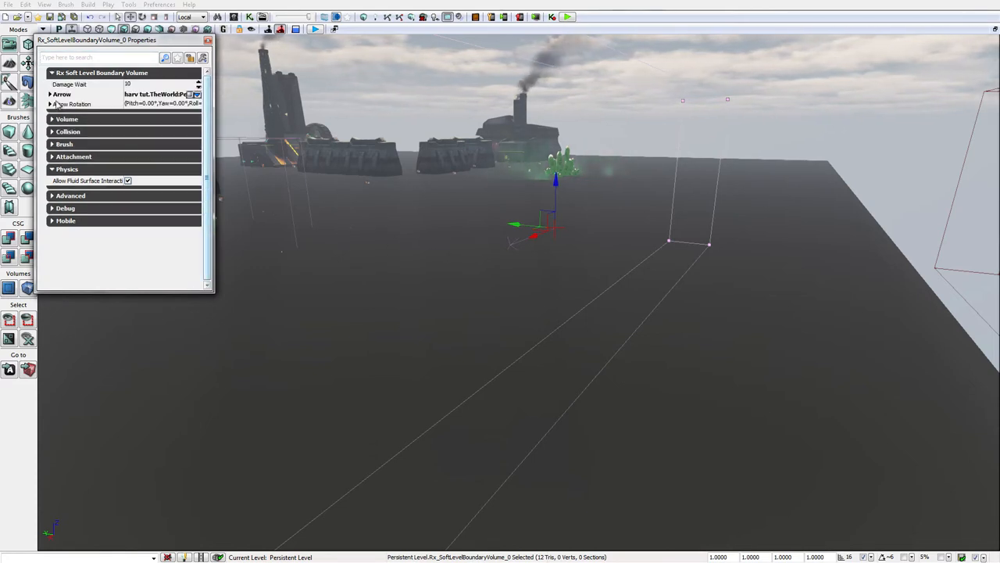
left_click(51, 94)
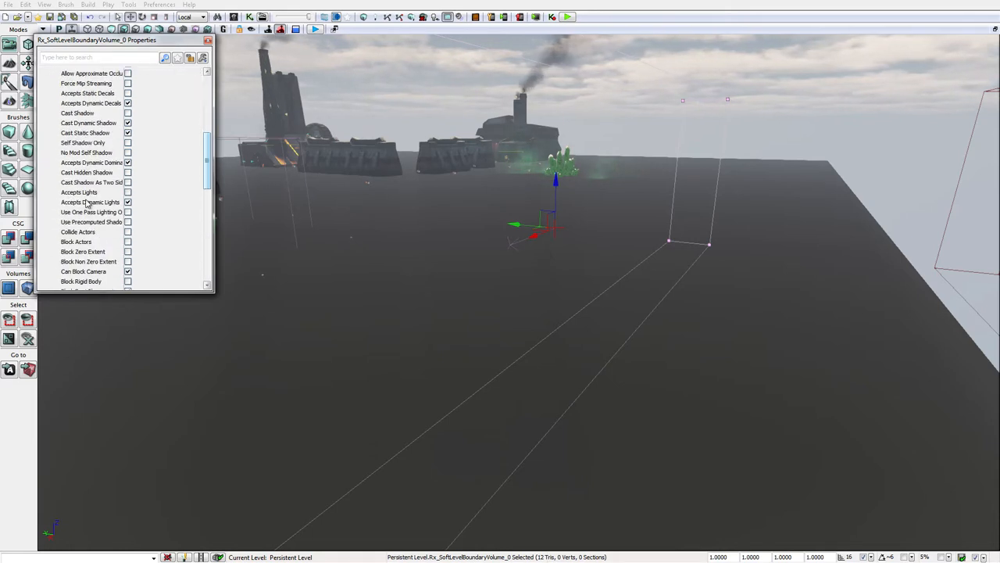
scroll("down", 3)
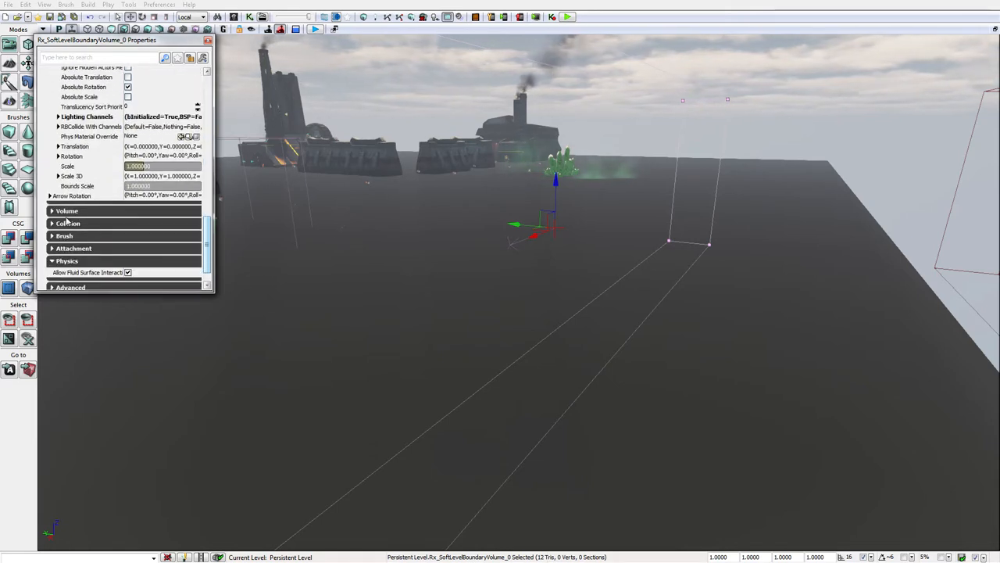
left_click(72, 195)
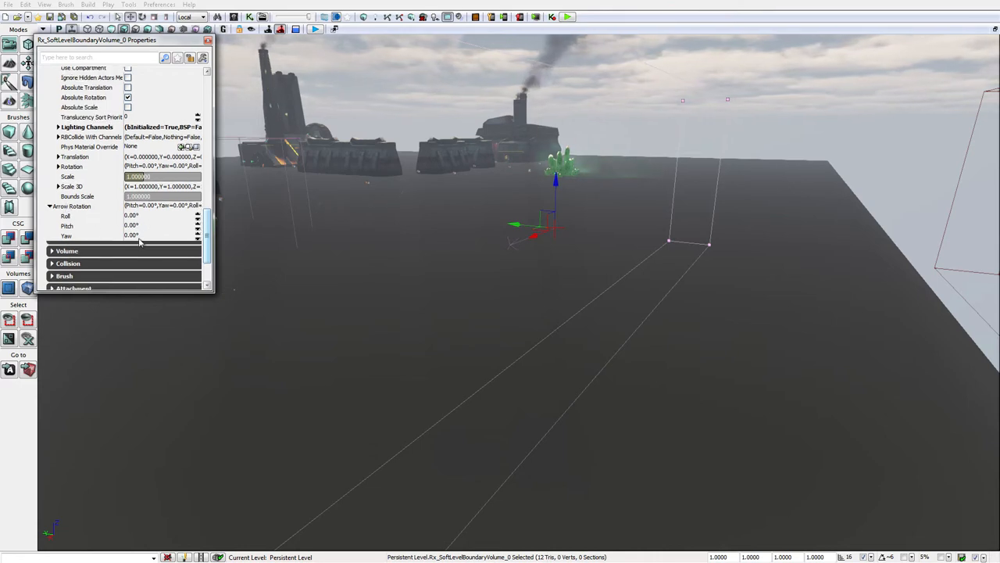
type("90")
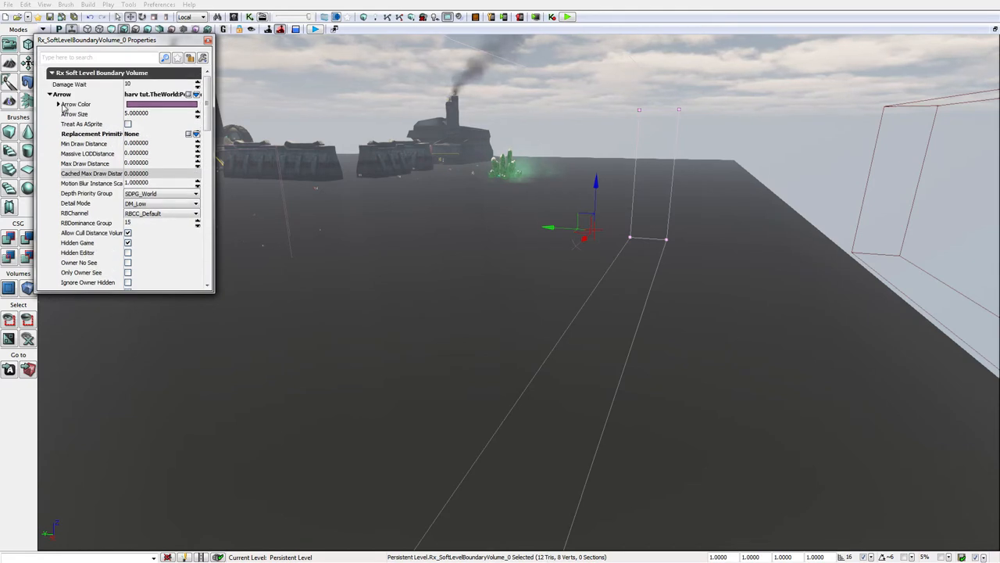
left_click(58, 103)
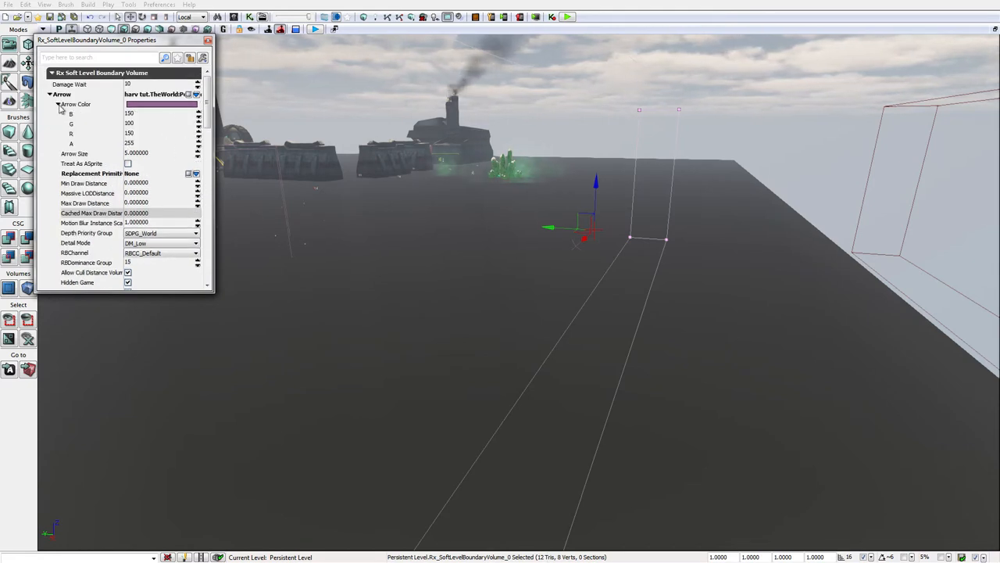
Scroll the properties down to the Movement > Rotation fields.
scroll("down", 3)
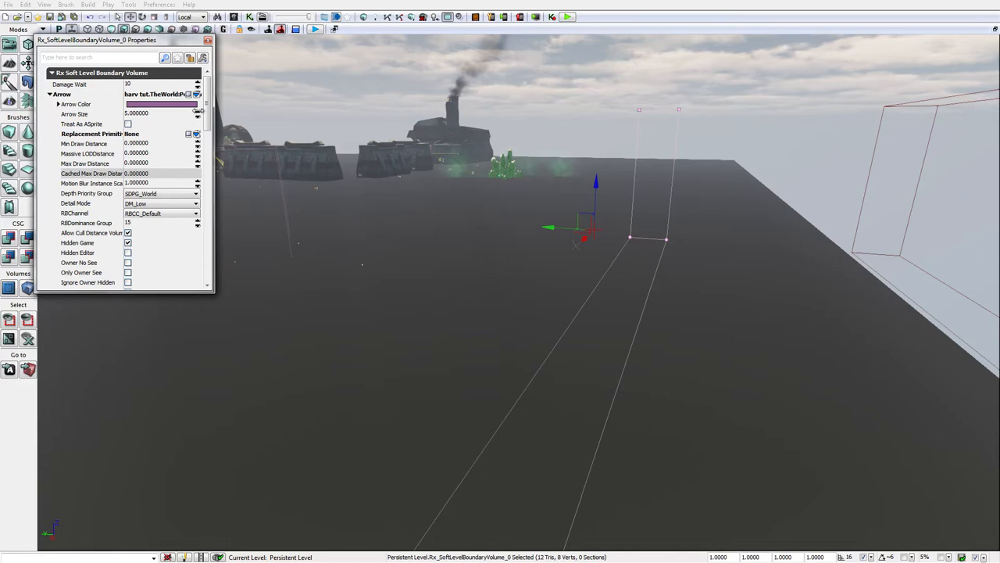
scroll("down", 3)
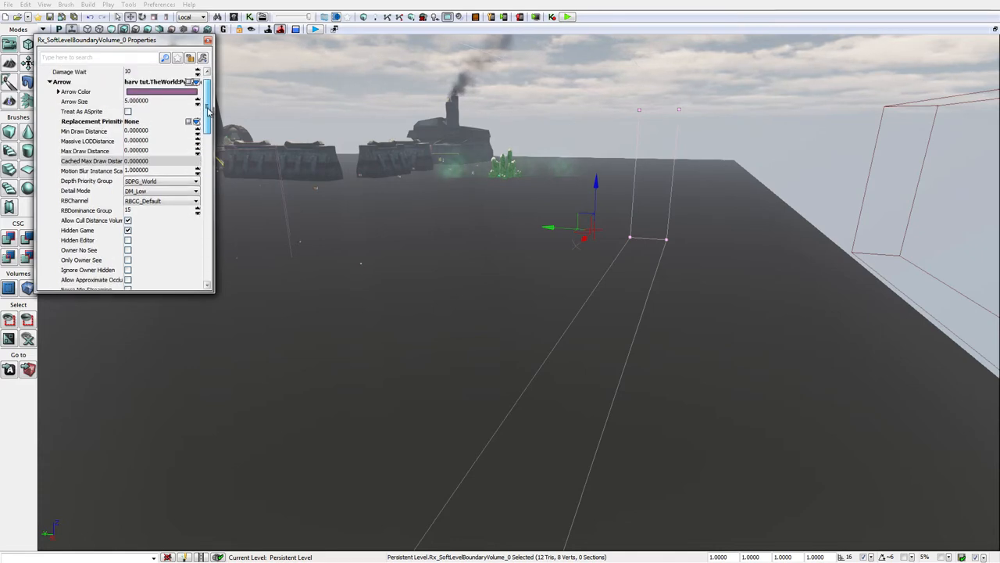
scroll("down", 3)
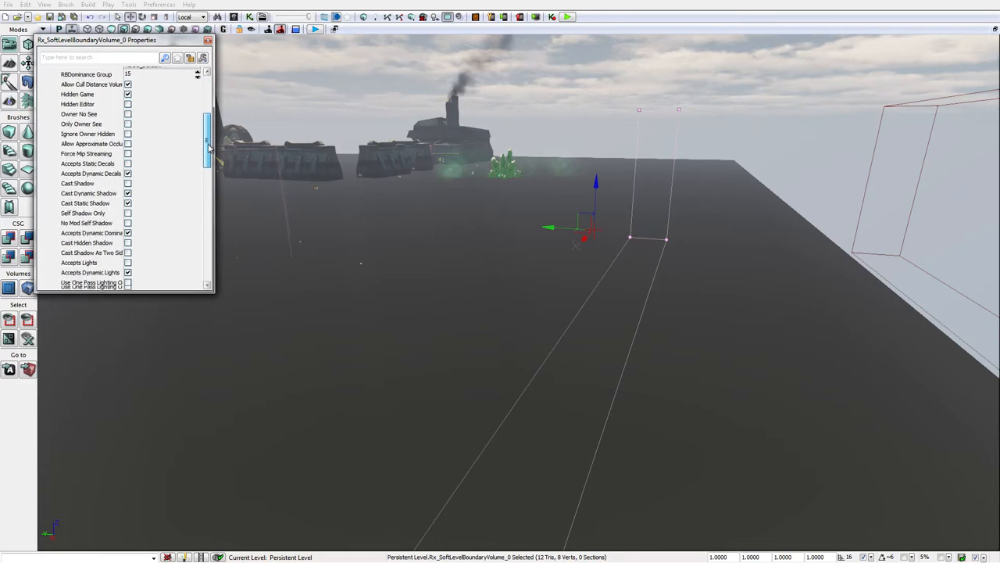
scroll("down", 3)
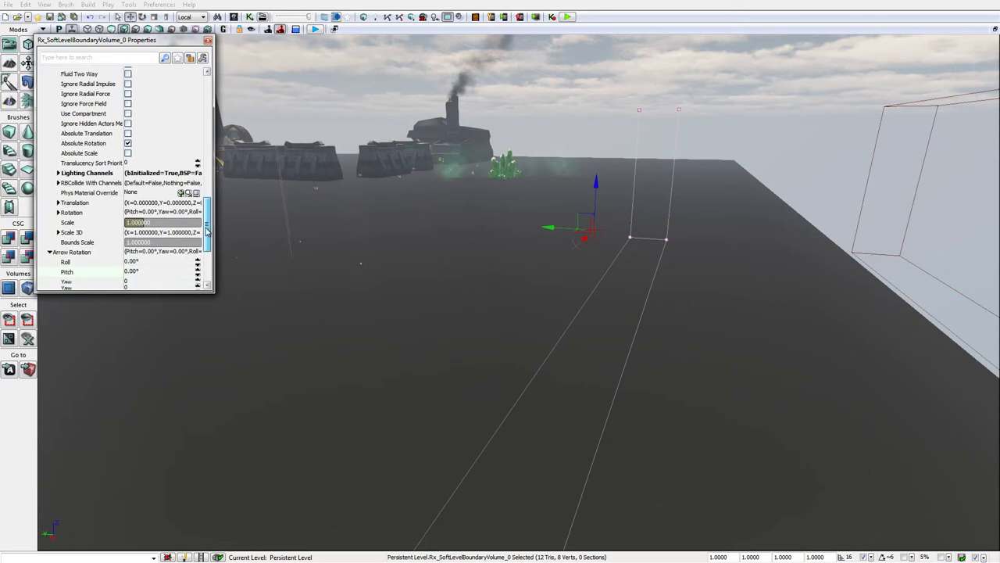
scroll("down", 3)
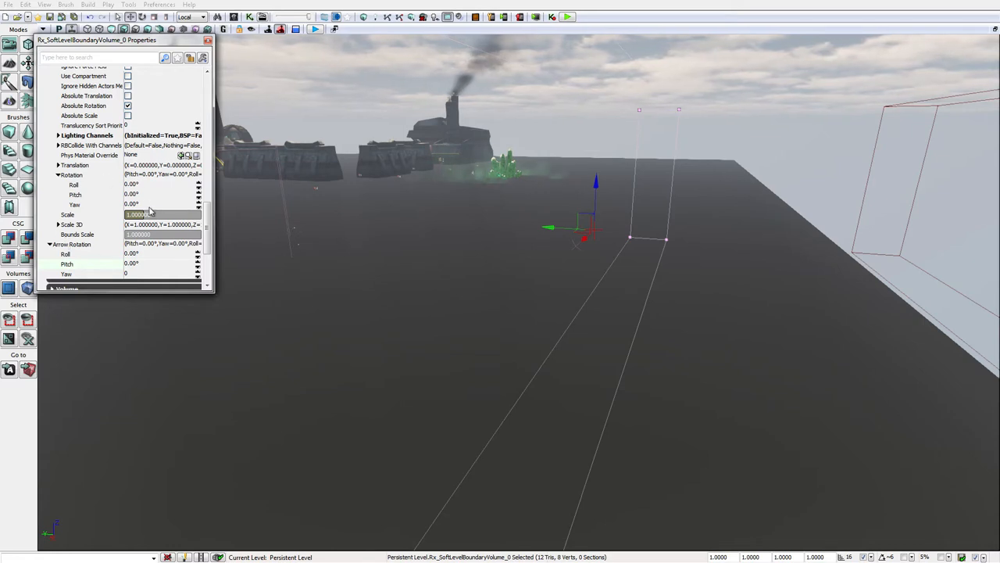
Set the boundary volume's Rotation Yaw to 90 degrees.
left_click(160, 203)
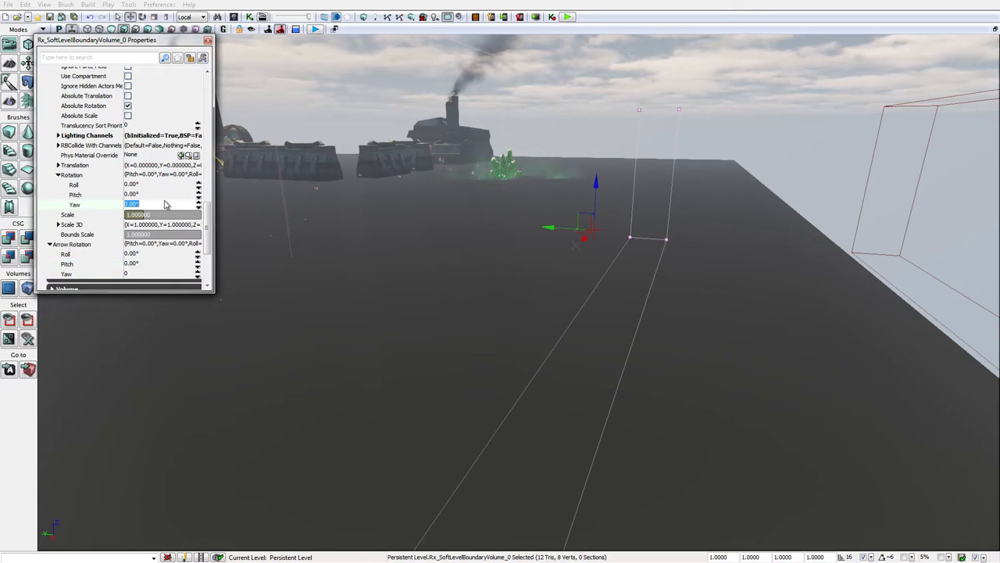
type("90")
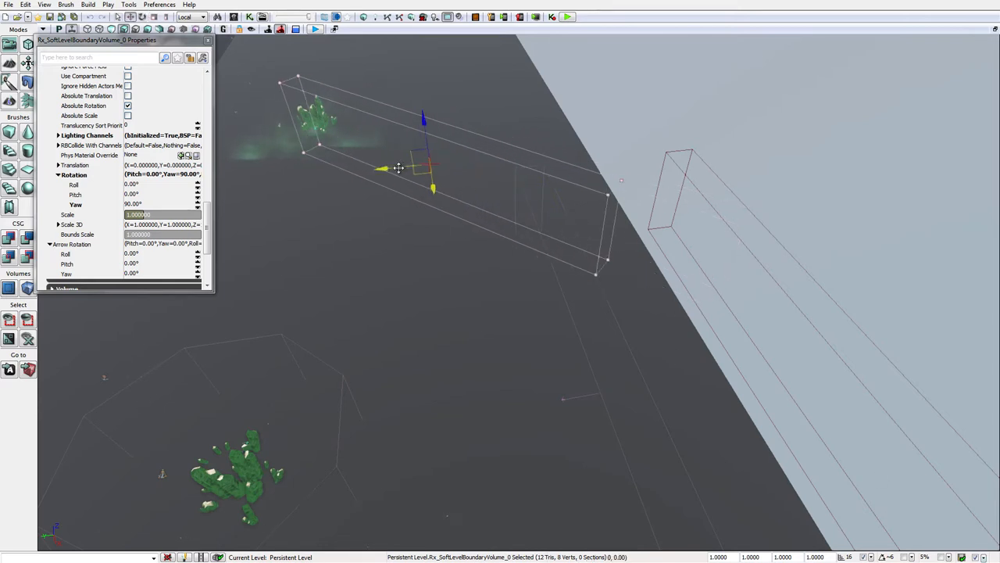
View the rotated volume from another angle and launch Play in Editor.
left_click_drag(398, 169, 359, 156)
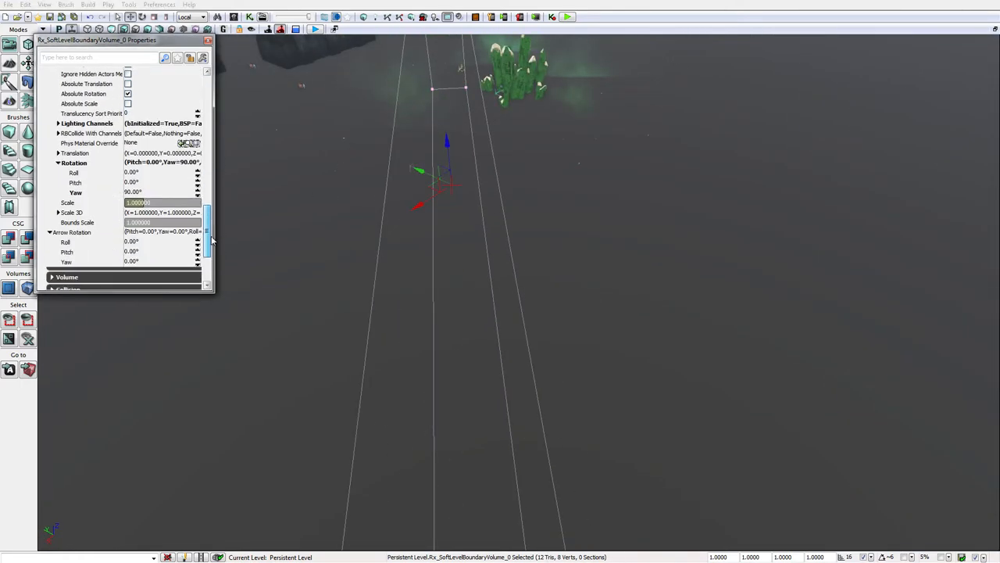
left_click(156, 192)
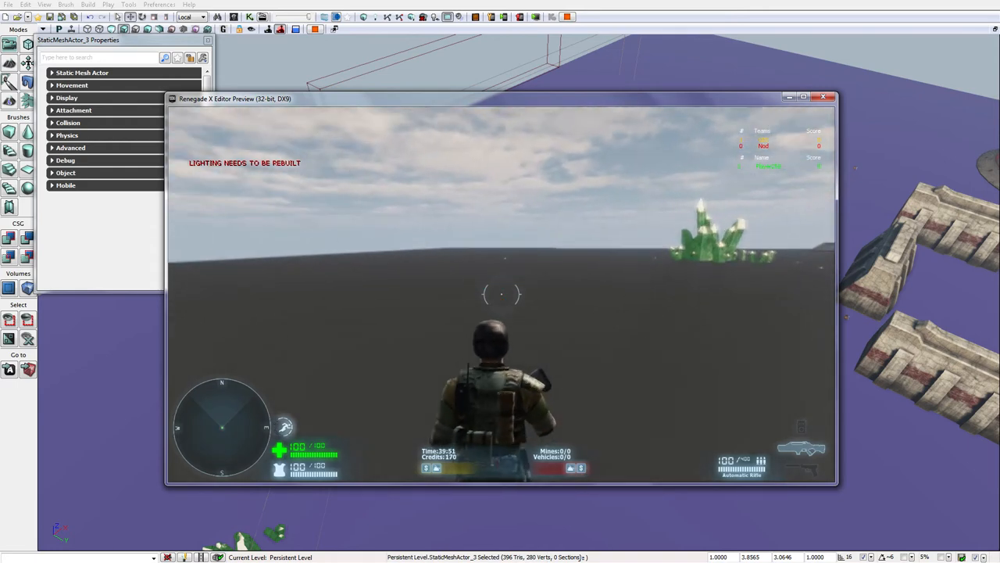
Walk into the soft boundary until the red return warning shows, then close the preview.
left_click(822, 96)
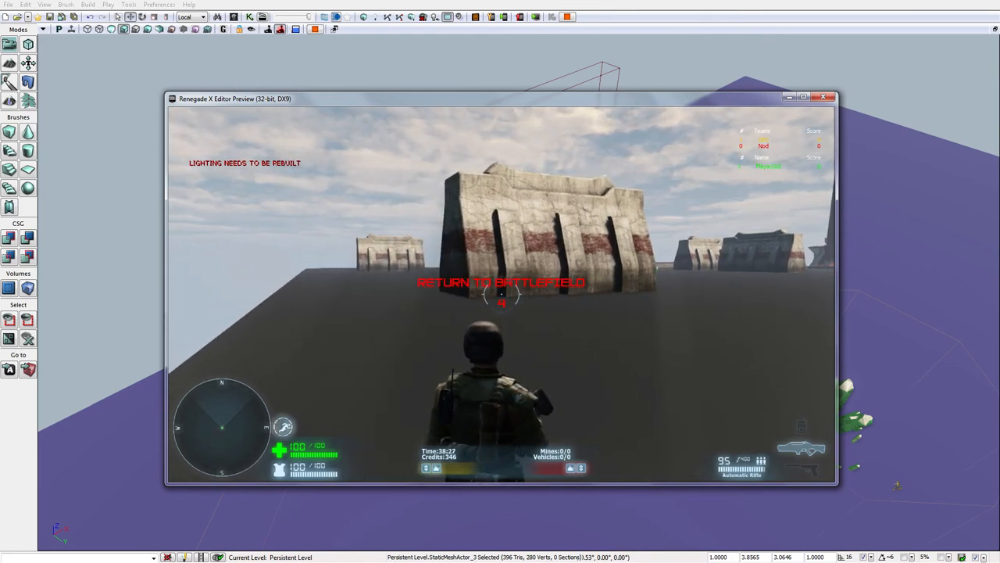
left_click(822, 97)
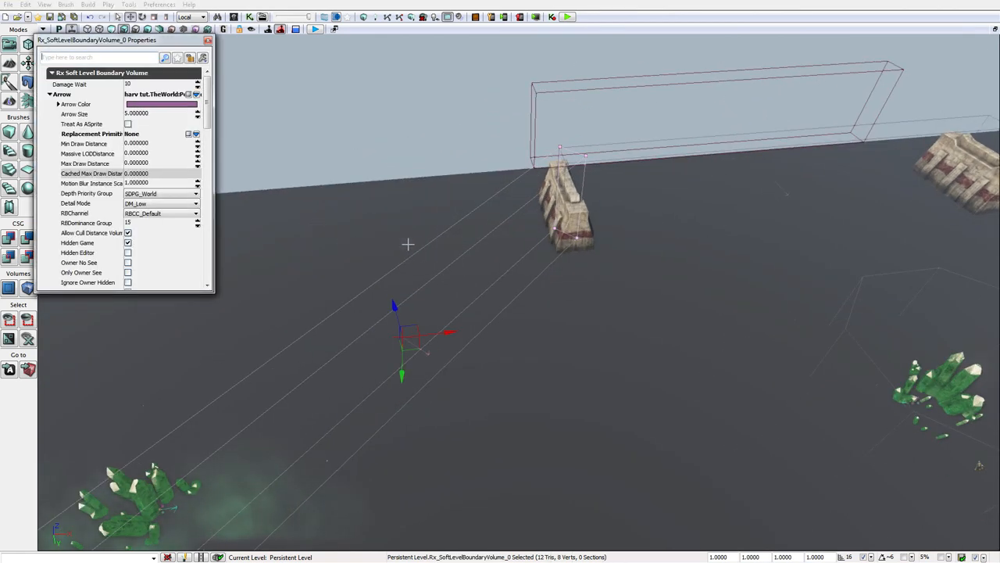
Collapse the property categories, play again past the boundary until 'You have died', then close the preview.
left_click(50, 94)
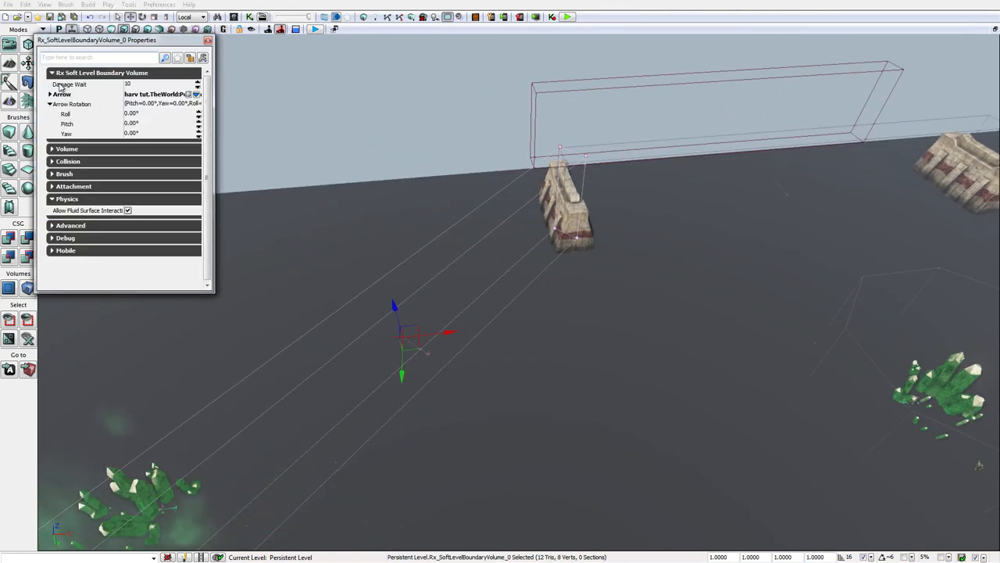
left_click(157, 84)
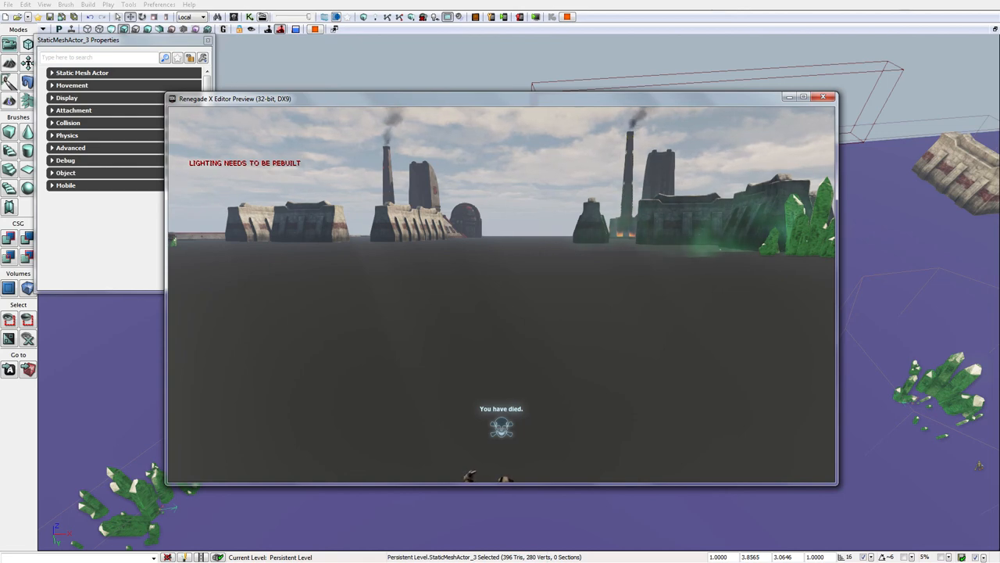
left_click(822, 97)
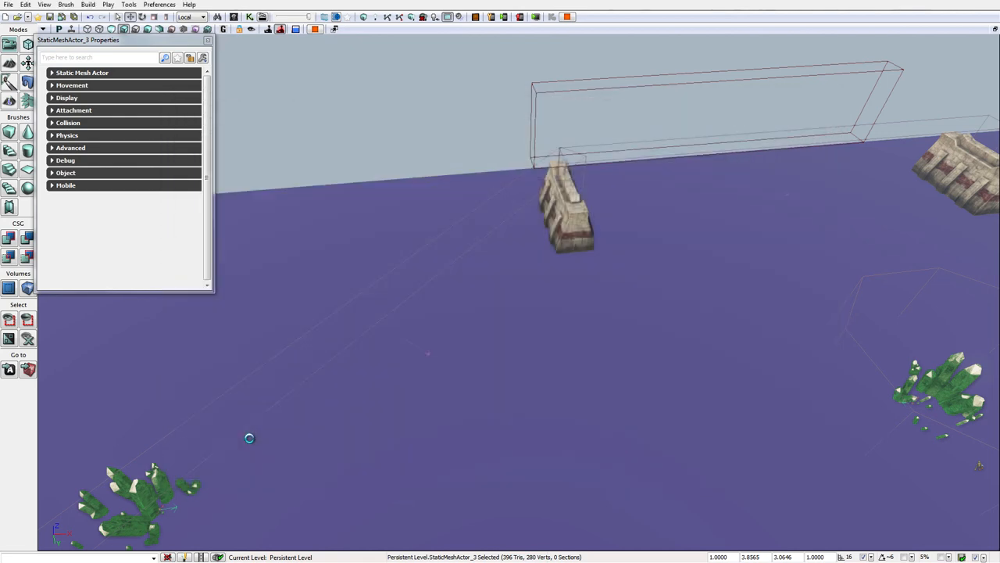